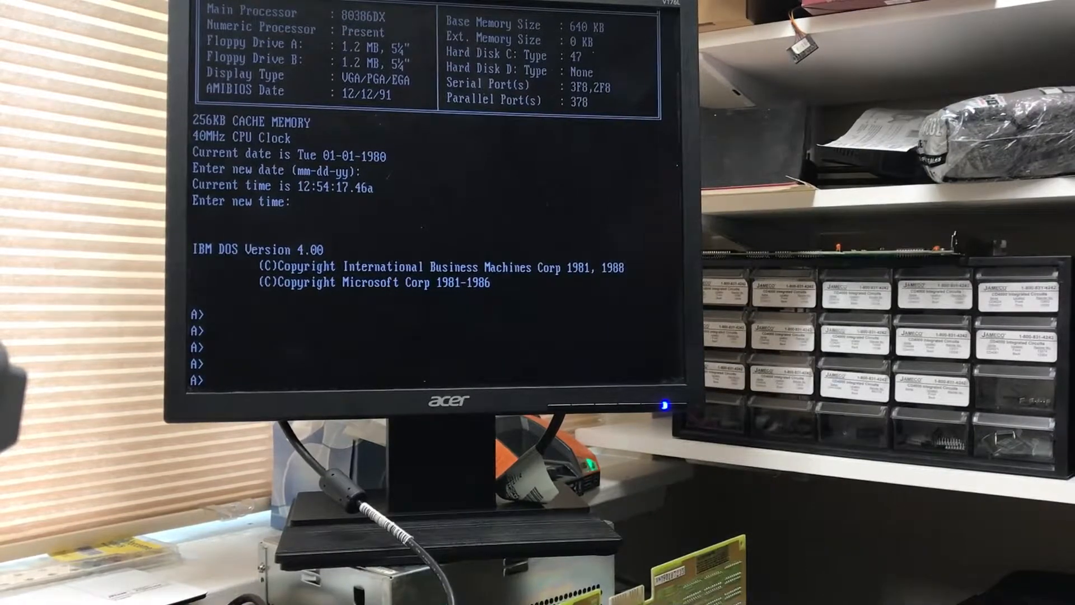
text(fdisk)
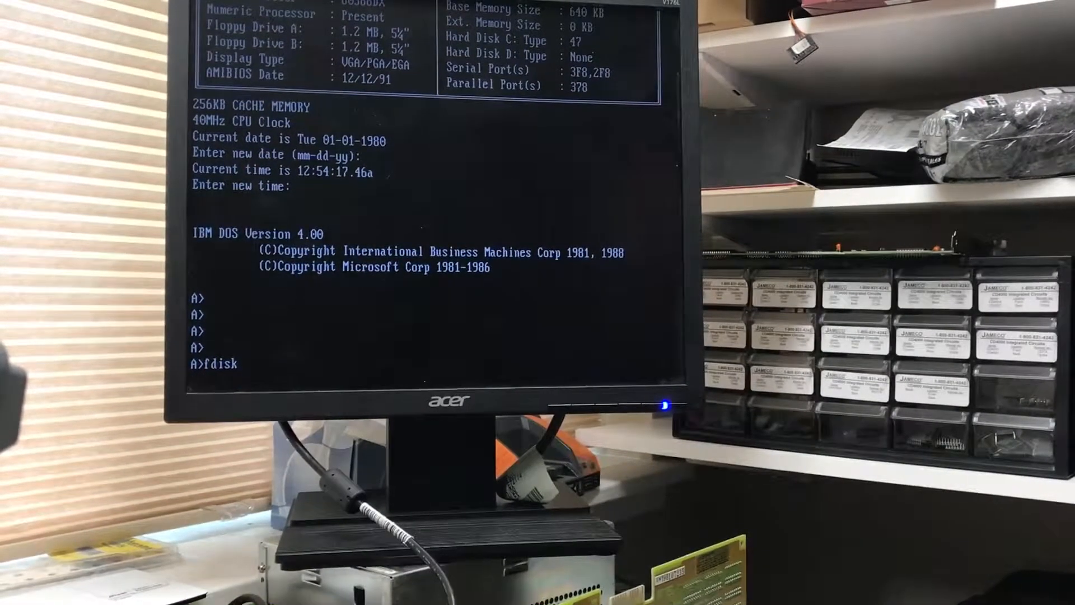